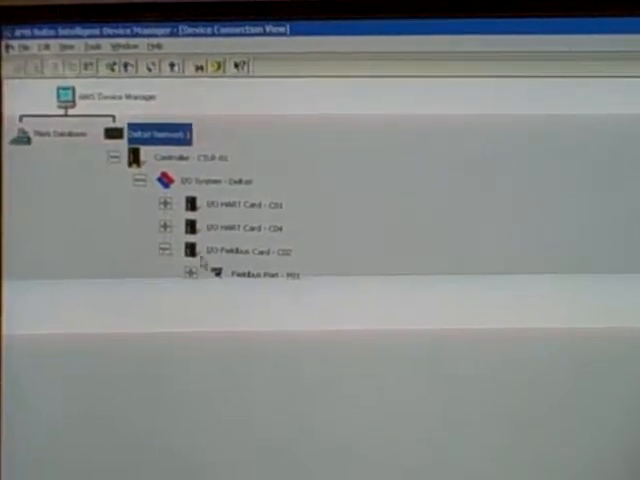
Expand the Fieldbus port in Device Connection View to list PT-501 and its devices
{"action": "double_click", "coordinate": [248, 274]}
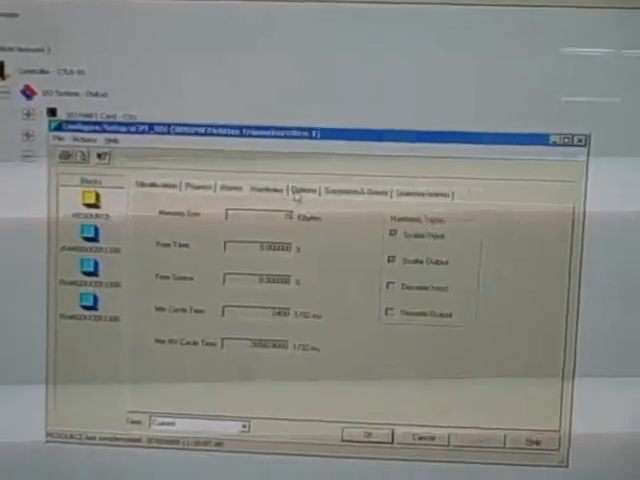
{"action": "left_click", "coordinate": [345, 204]}
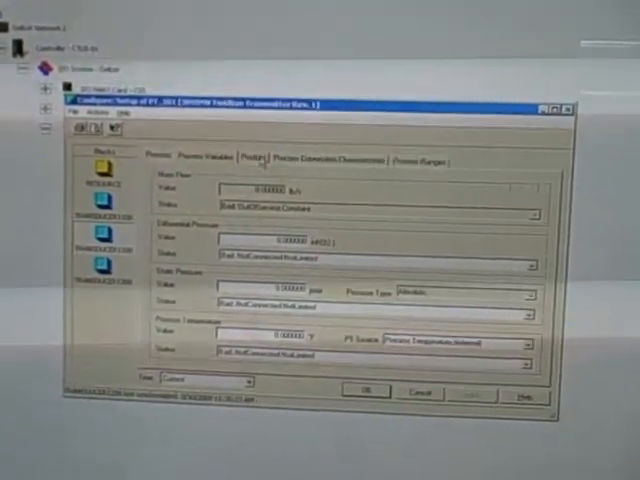
Show the transducer block's Process page and open the Fluid phase dropdown choices
{"action": "left_click", "coordinate": [262, 158]}
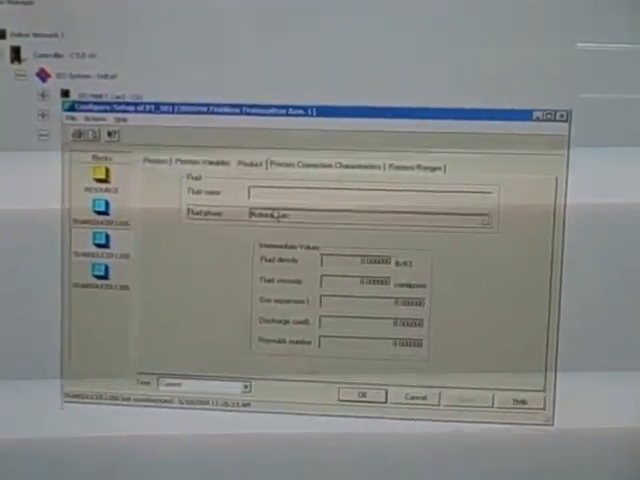
{"action": "left_click", "coordinate": [328, 157]}
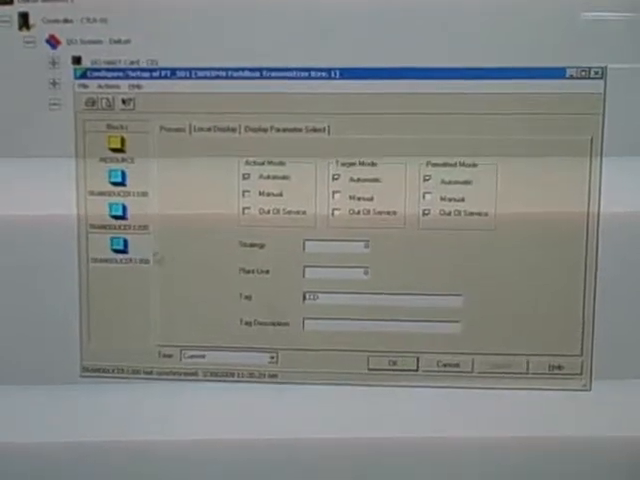
Select the RESOURCE block to show identification details, including manufacturer Rosemount
{"action": "left_click", "coordinate": [200, 116]}
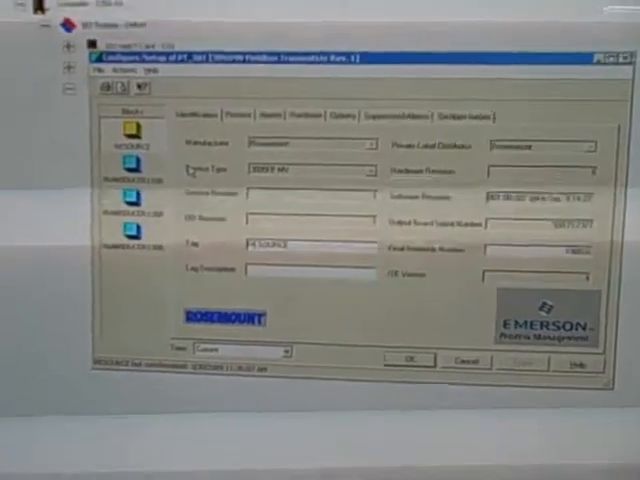